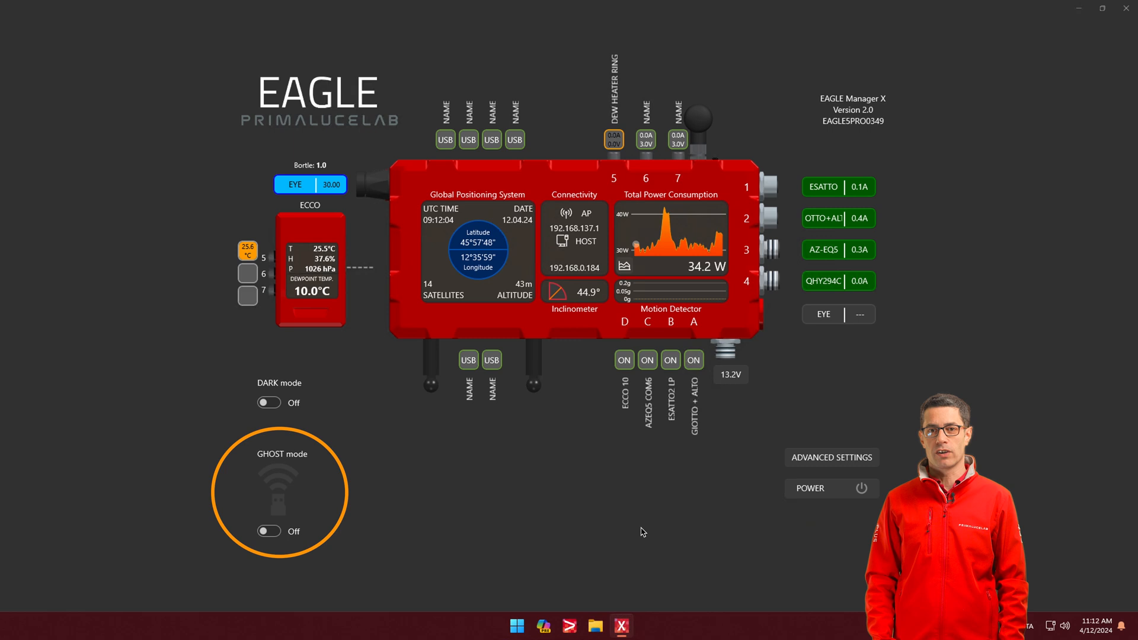
# - Switch GHOST mode on, which opens the GhostInfo.pdf WiFi card settings guide
pyautogui.click(268, 531)
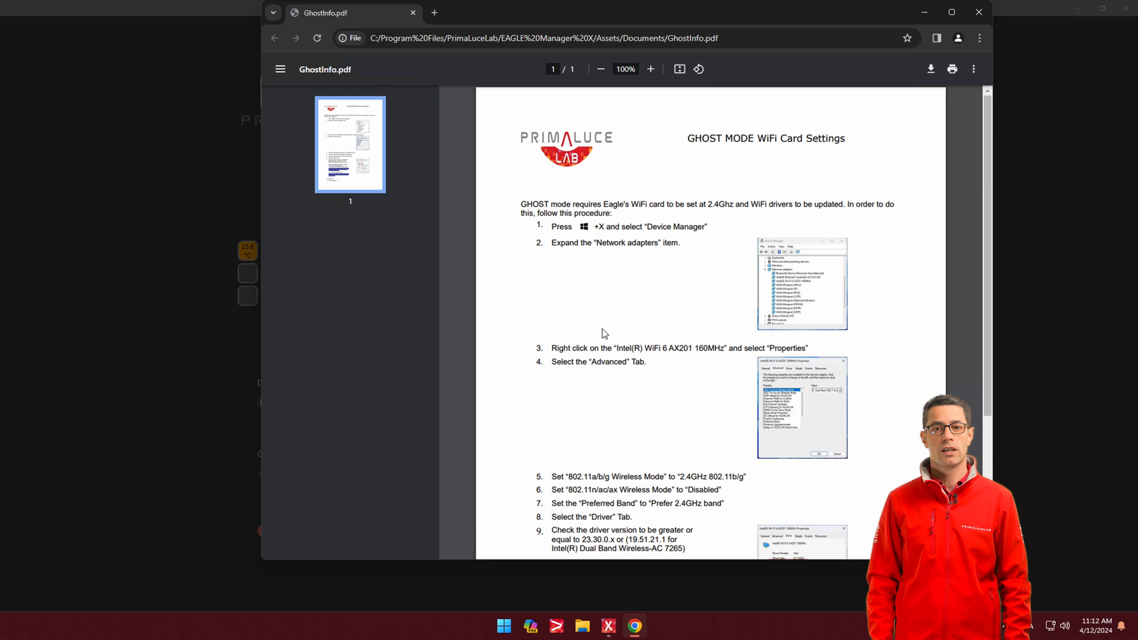
pyautogui.scroll(-3)
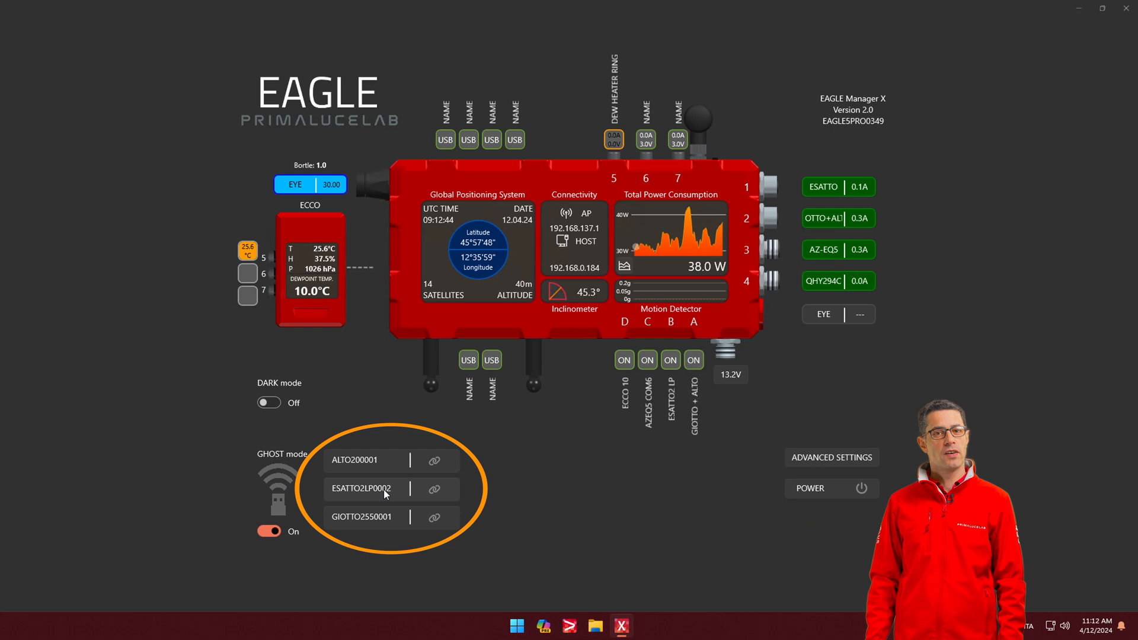
pyautogui.moveTo(593, 468)
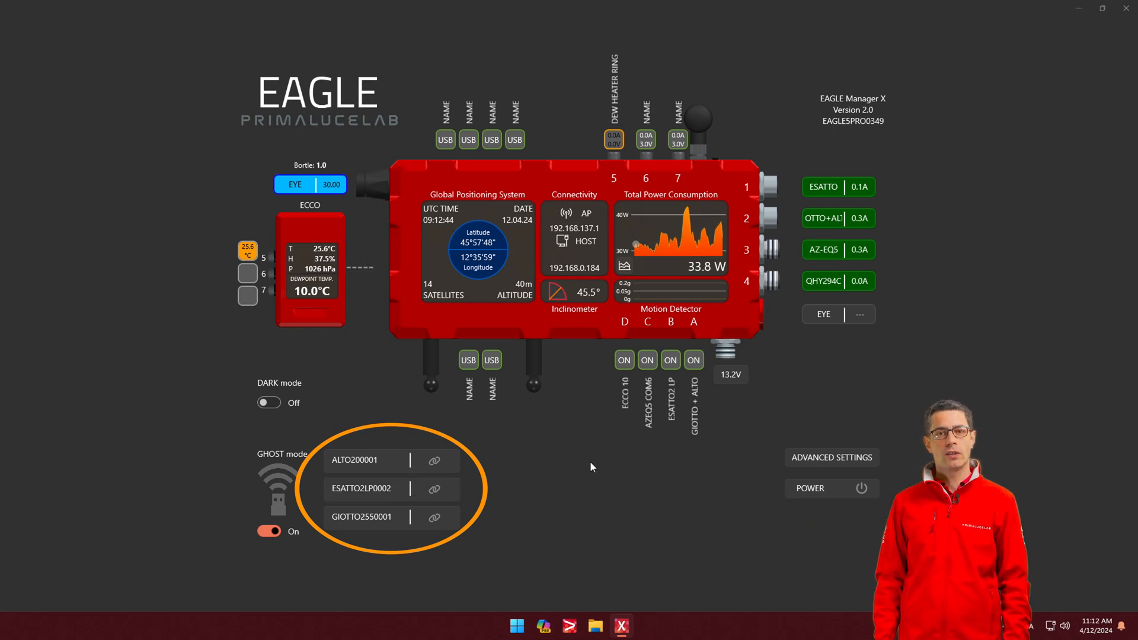
# - Pair ESATTO2LP0002 wirelessly in GHOST mode, acknowledge the connected message, and start PLAY
pyautogui.click(434, 488)
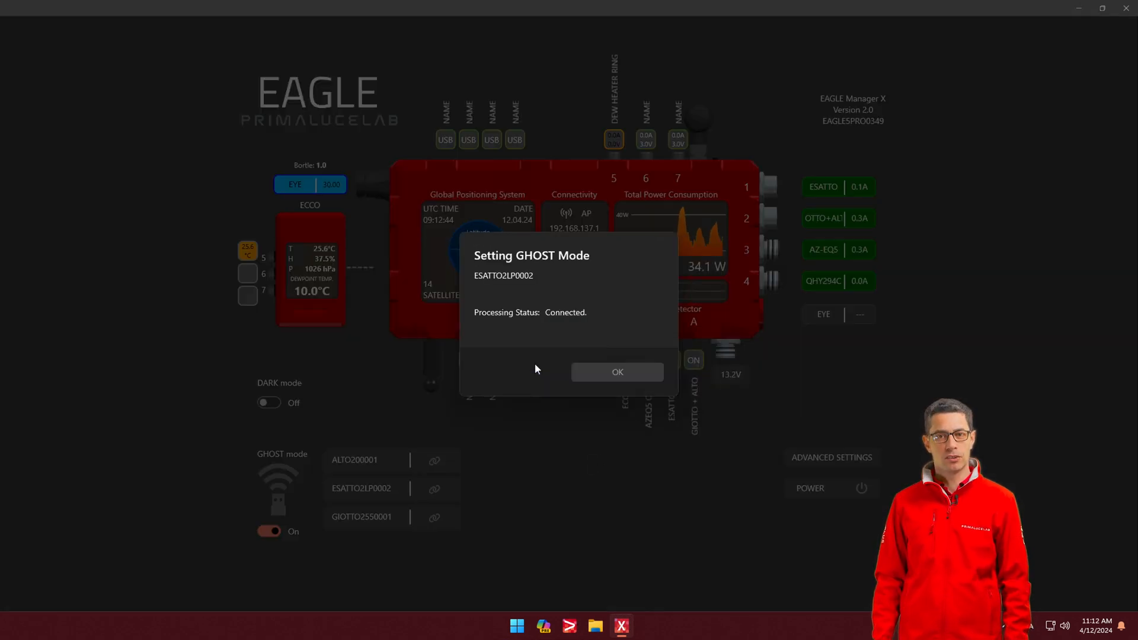
pyautogui.click(616, 371)
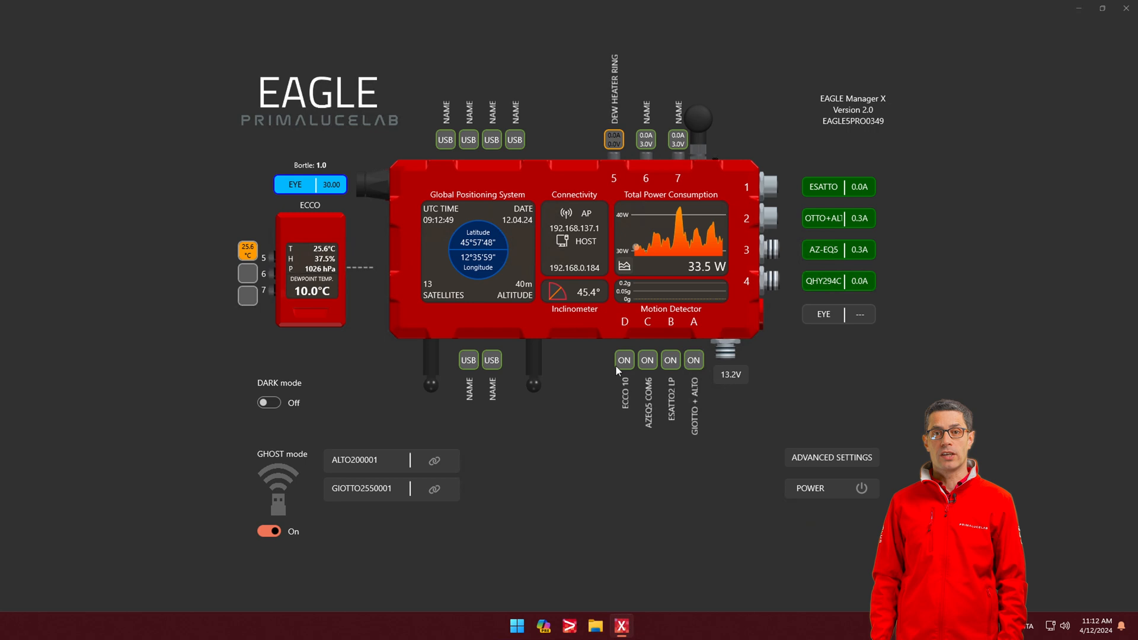
pyautogui.click(670, 360)
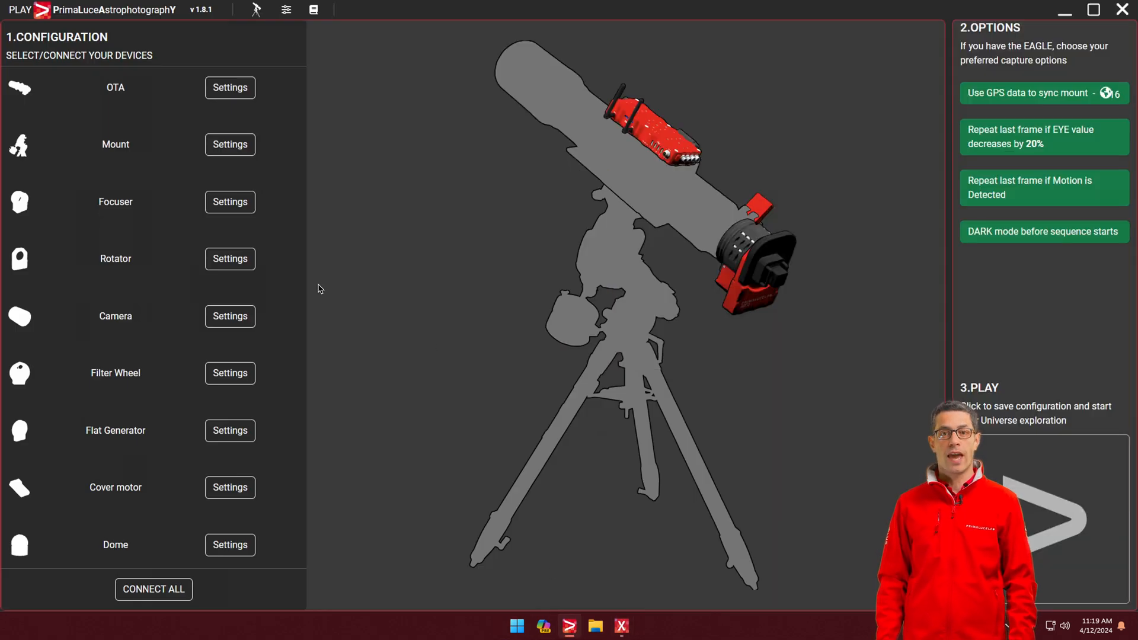
# - Leave PLAY's Configuration panel for N.I.N.A.'s Equipment Camera page
pyautogui.click(230, 202)
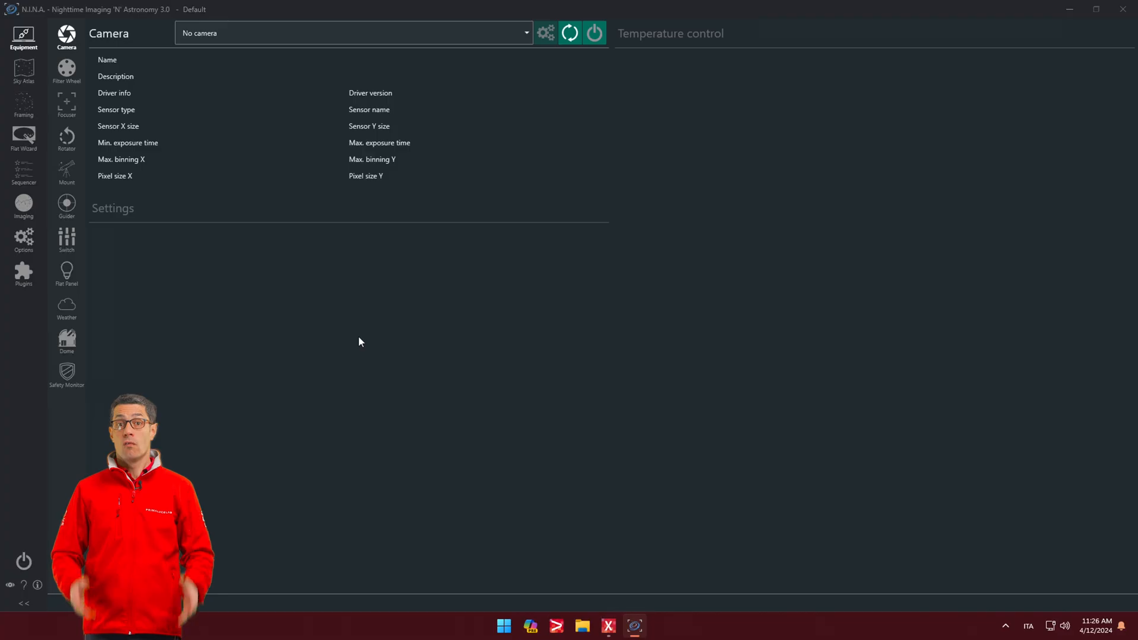
# - Check the PLL ASCOM Focuser is set to COM42 GHOST mode and connect it
pyautogui.click(65, 104)
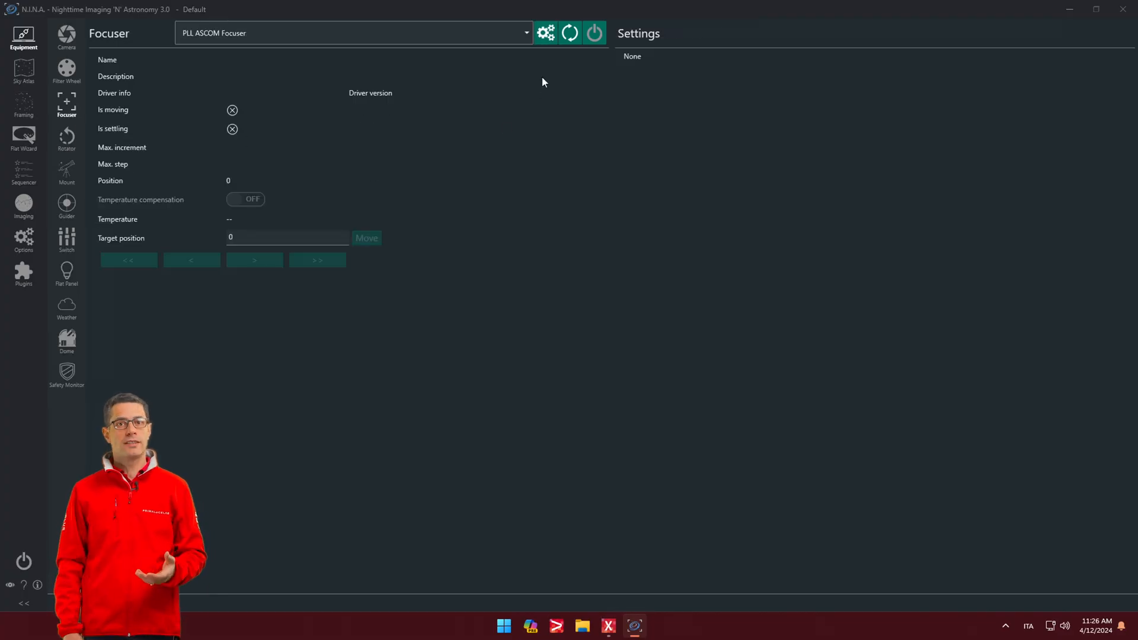
pyautogui.click(548, 31)
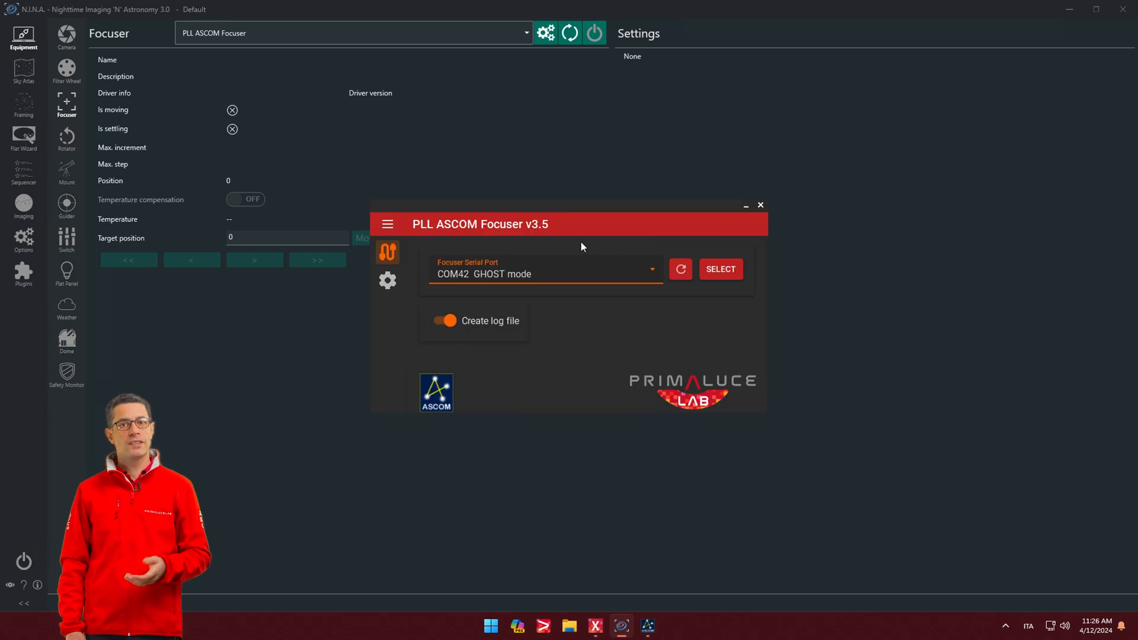
pyautogui.click(595, 31)
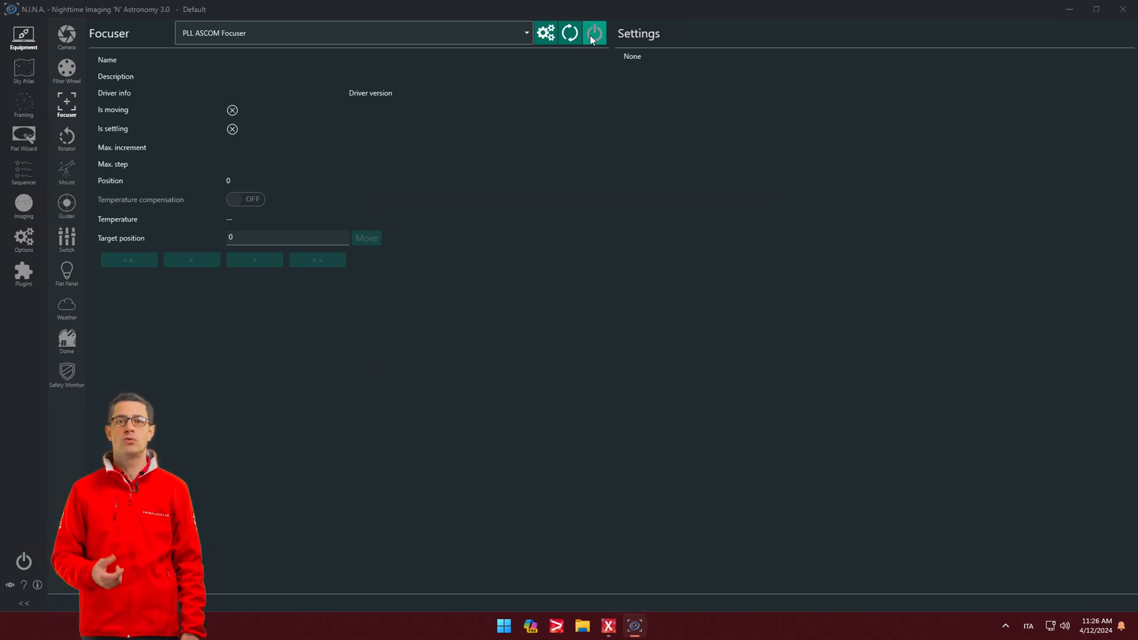
pyautogui.click(595, 32)
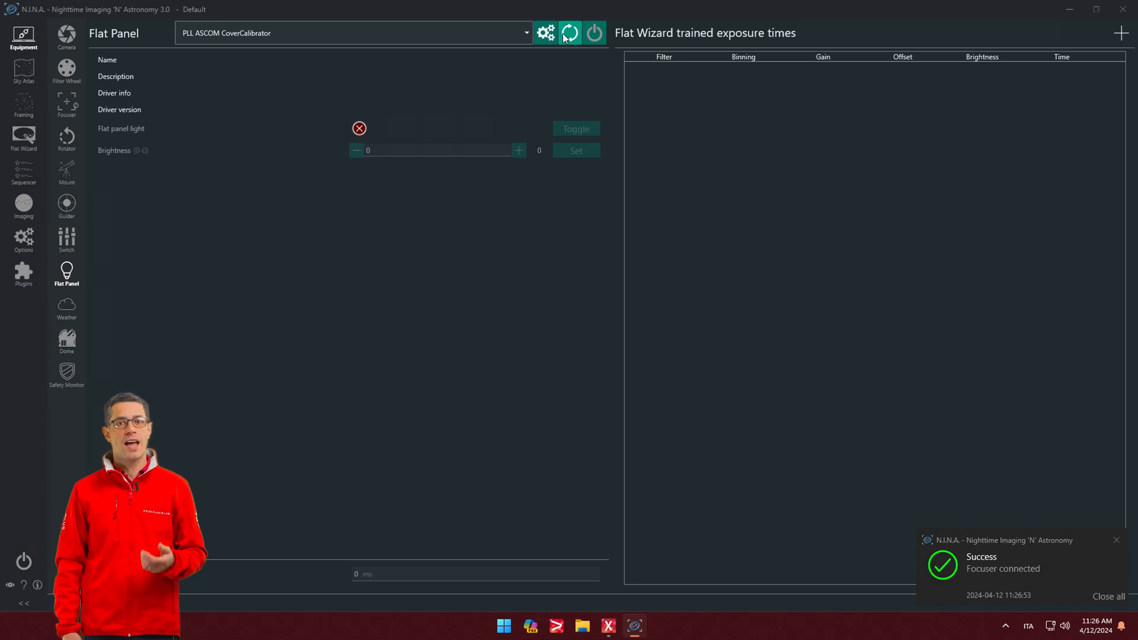
# - Refresh the flat panel devices and connect the PLL ASCOM CoverCalibrator
pyautogui.click(548, 32)
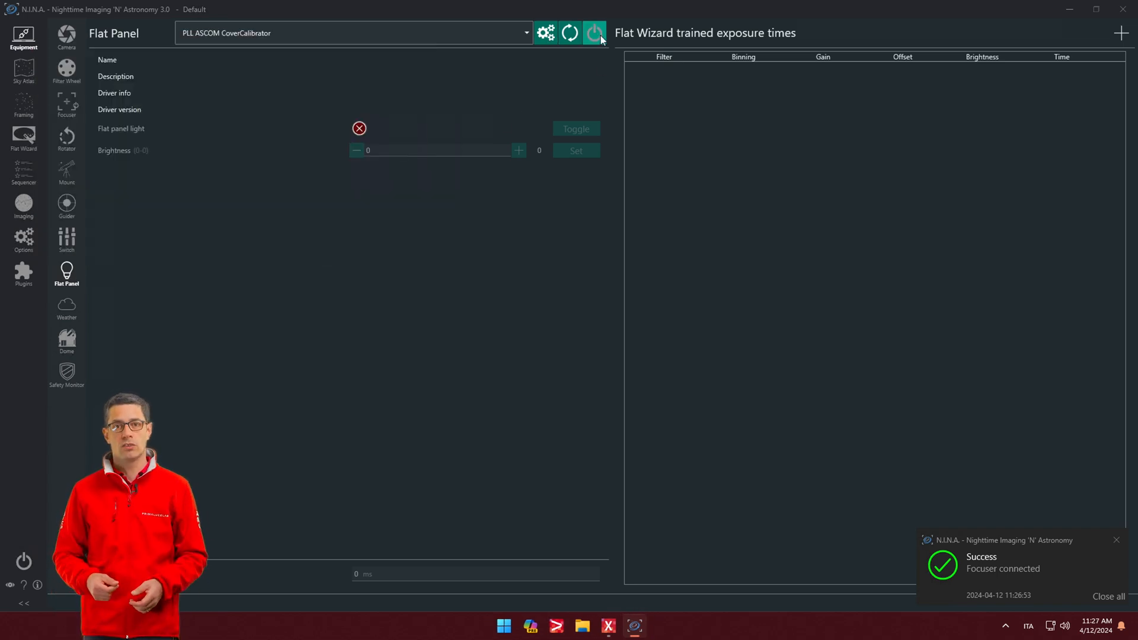
pyautogui.click(596, 31)
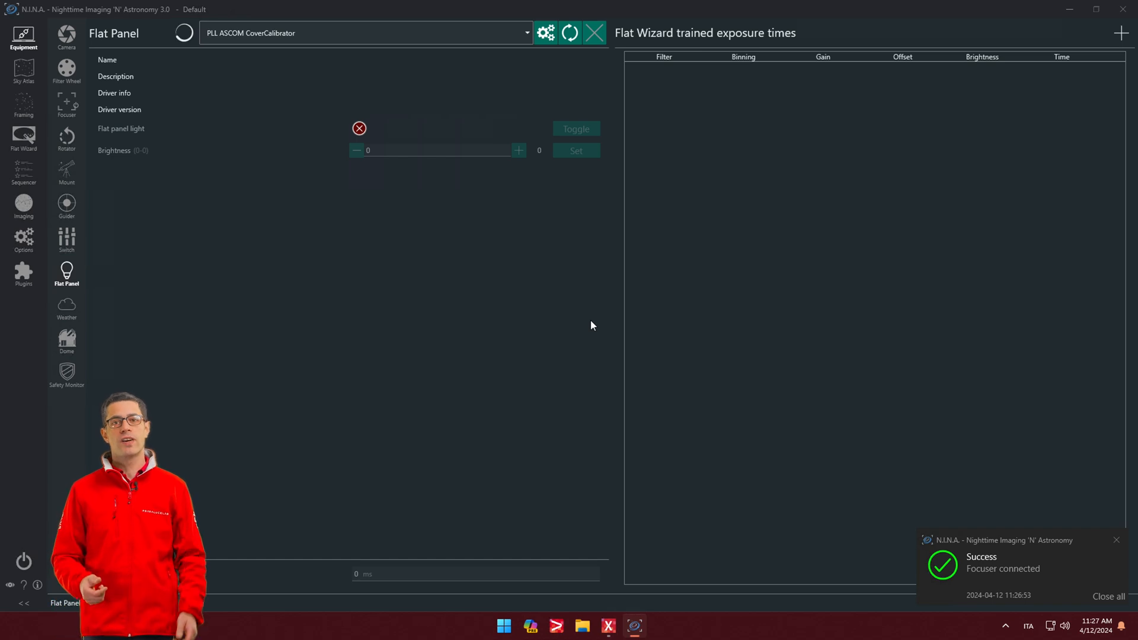
pyautogui.click(594, 31)
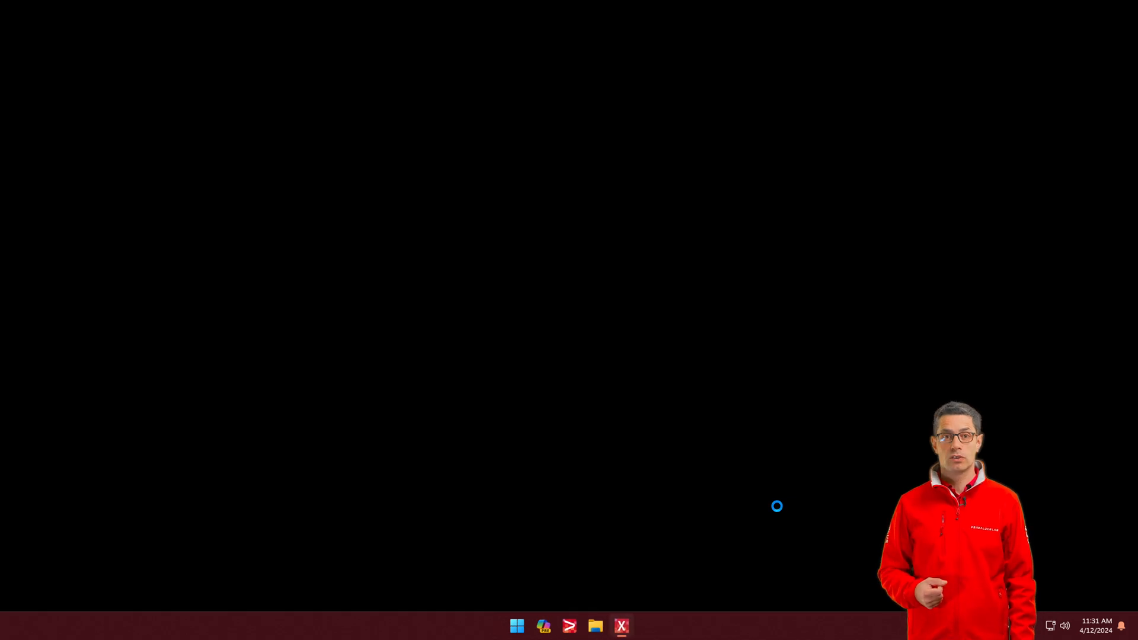
# - Relaunch EAGLE Manager X and switch GHOST mode back on, showing COM44, COM42 and COM46
pyautogui.click(622, 626)
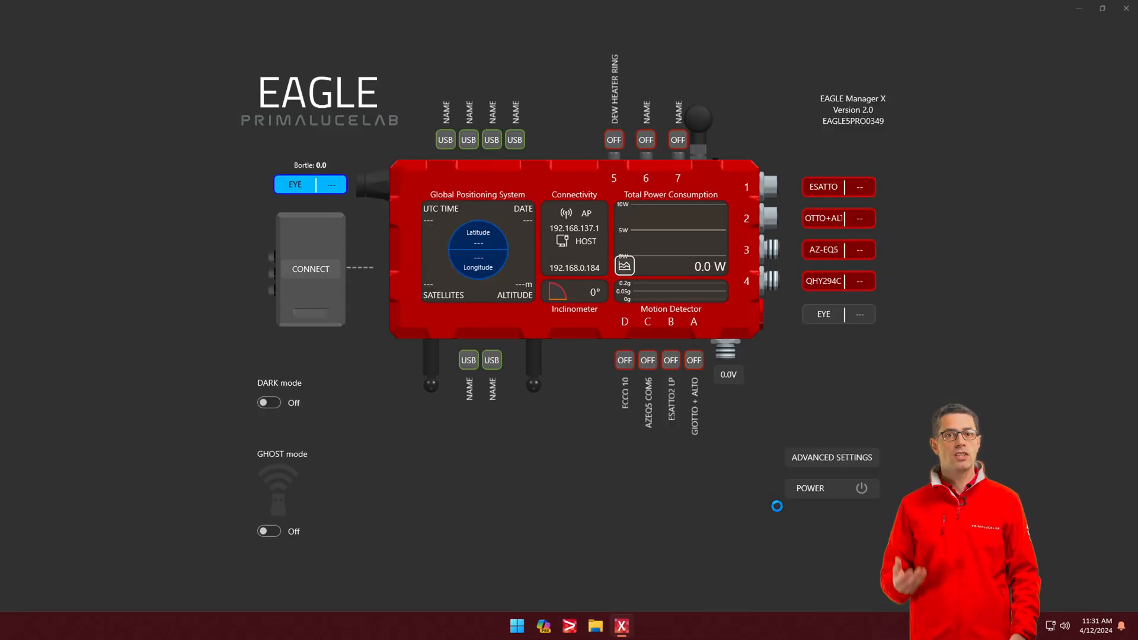
pyautogui.click(268, 531)
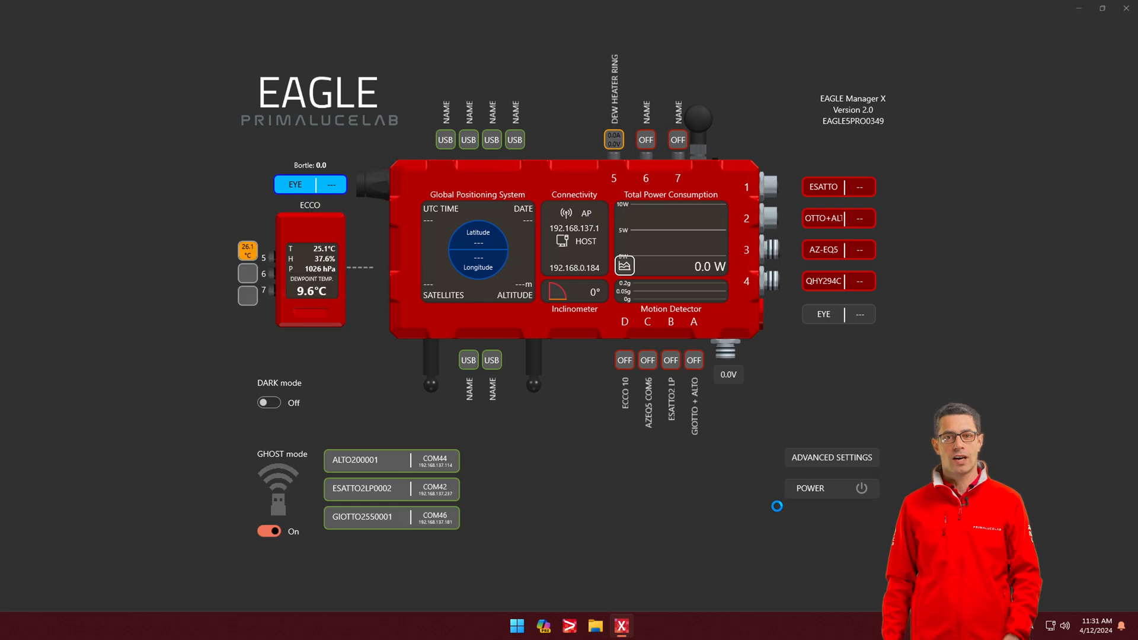